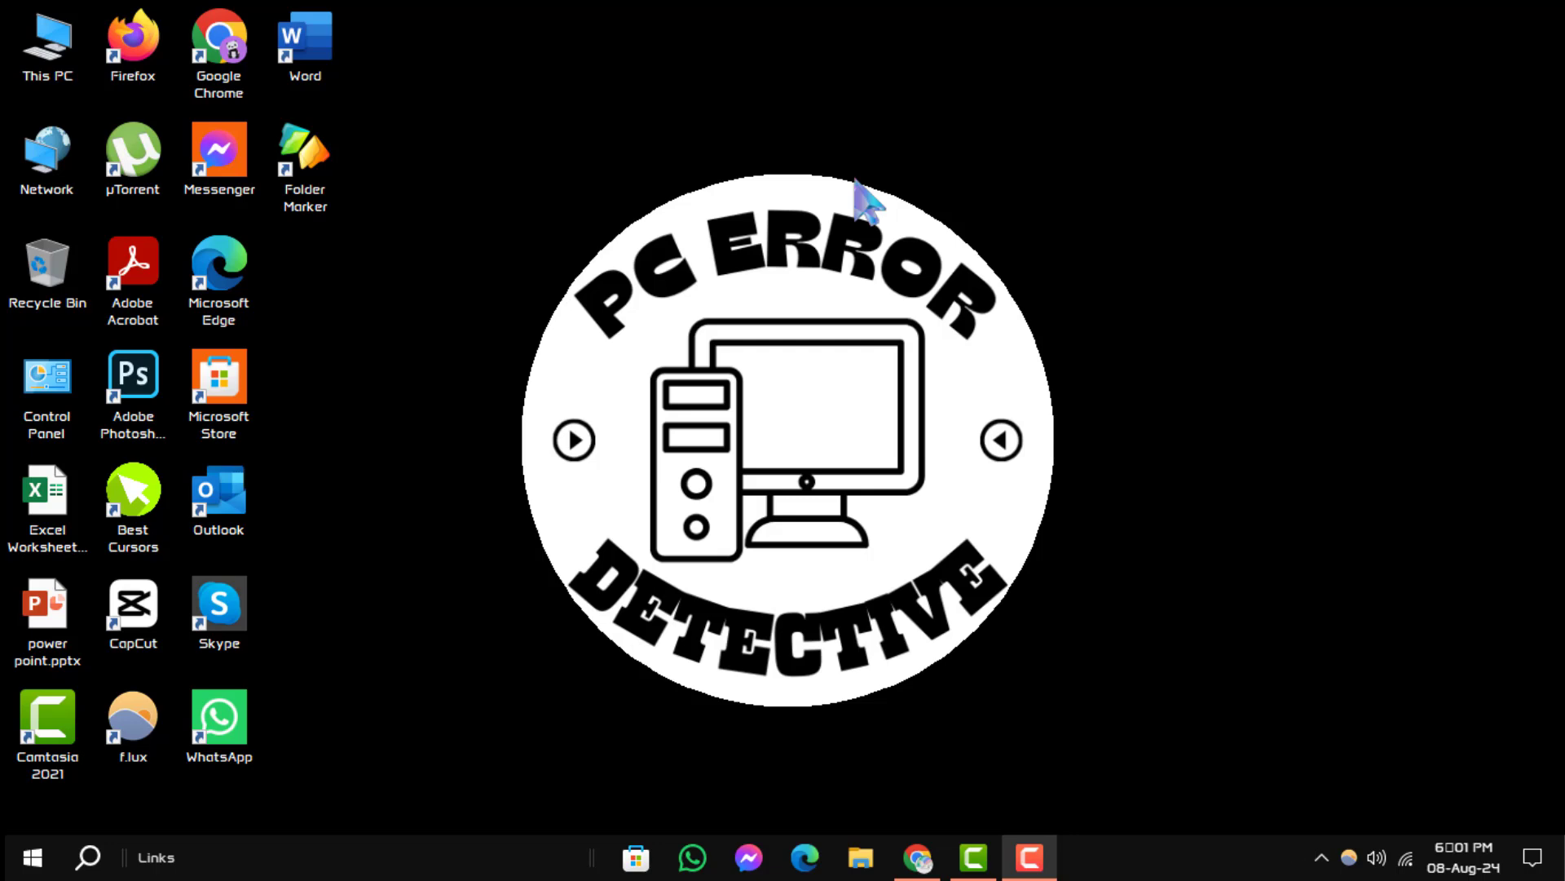
mouse_move(490, 839)
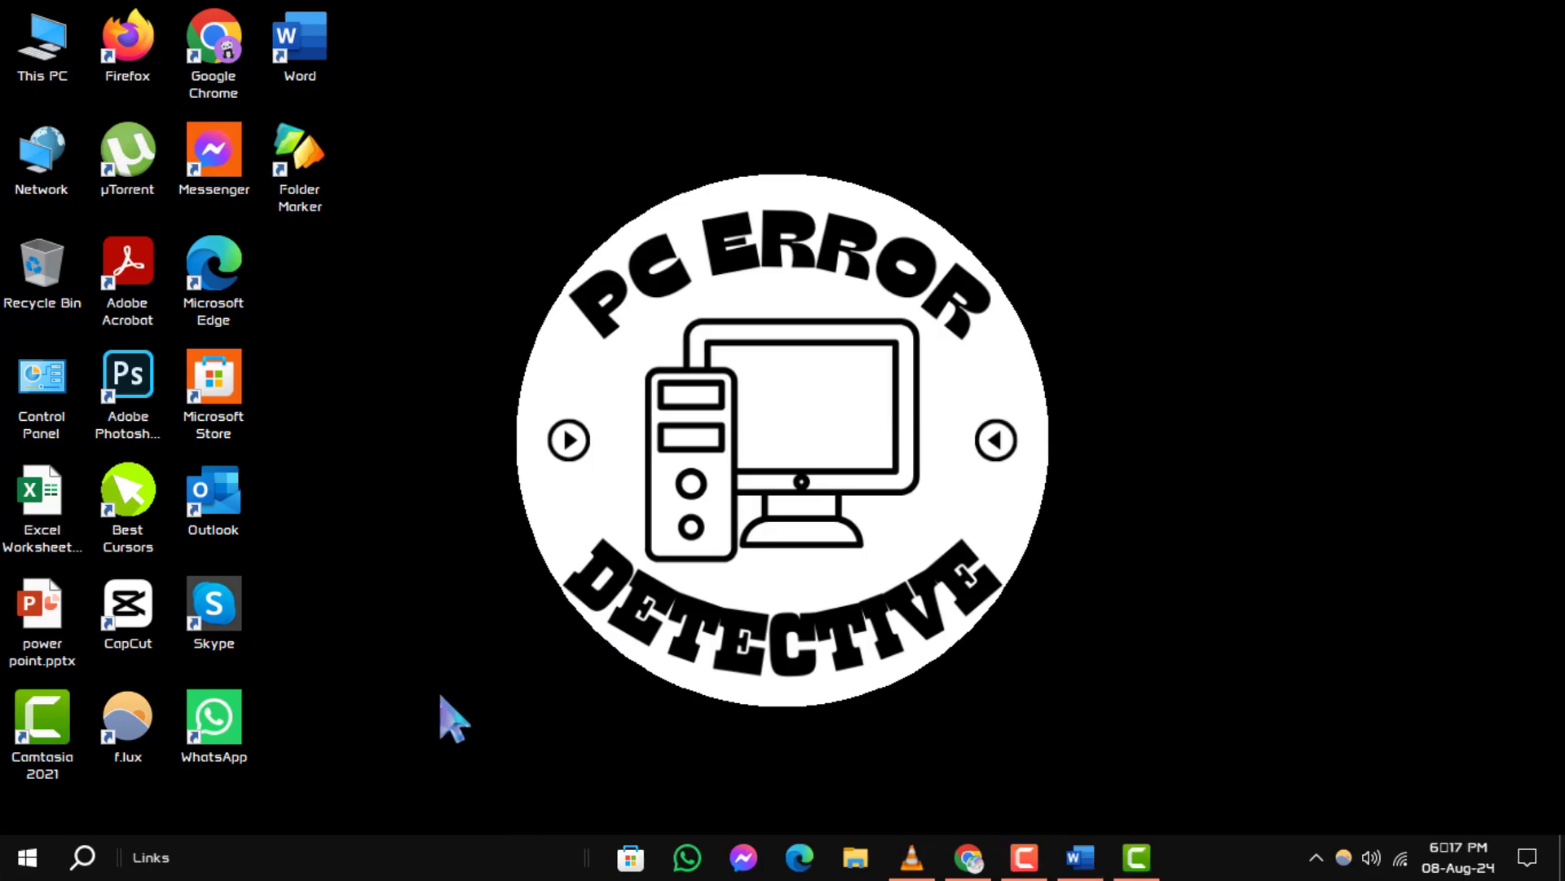
Step: Search Windows for 'cmd' and start Command Prompt as administrator
click(82, 857)
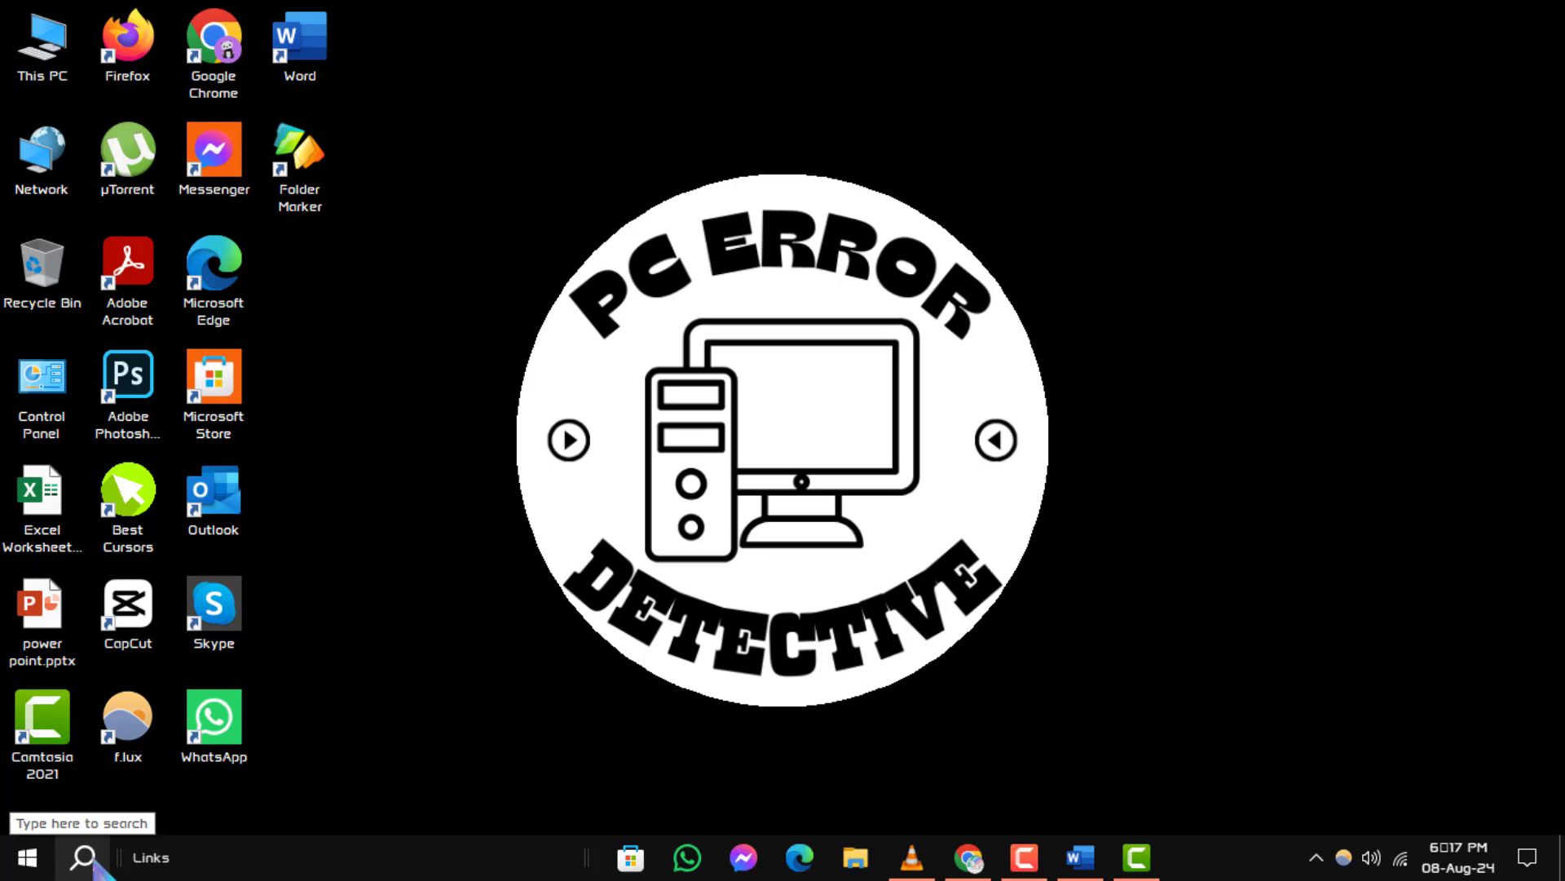
click(84, 857)
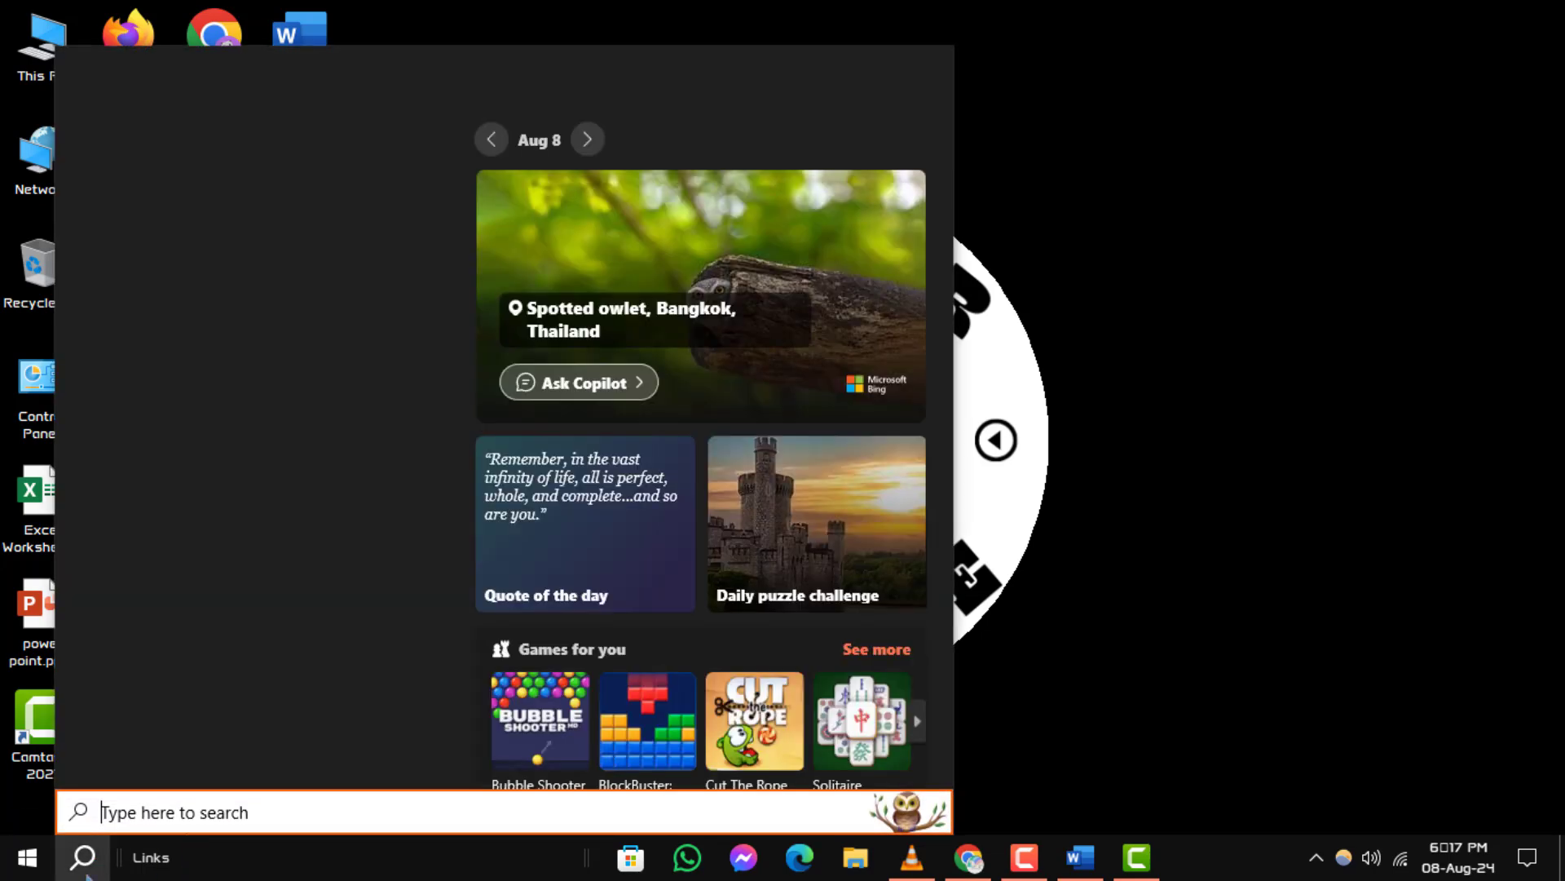
text(cmd)
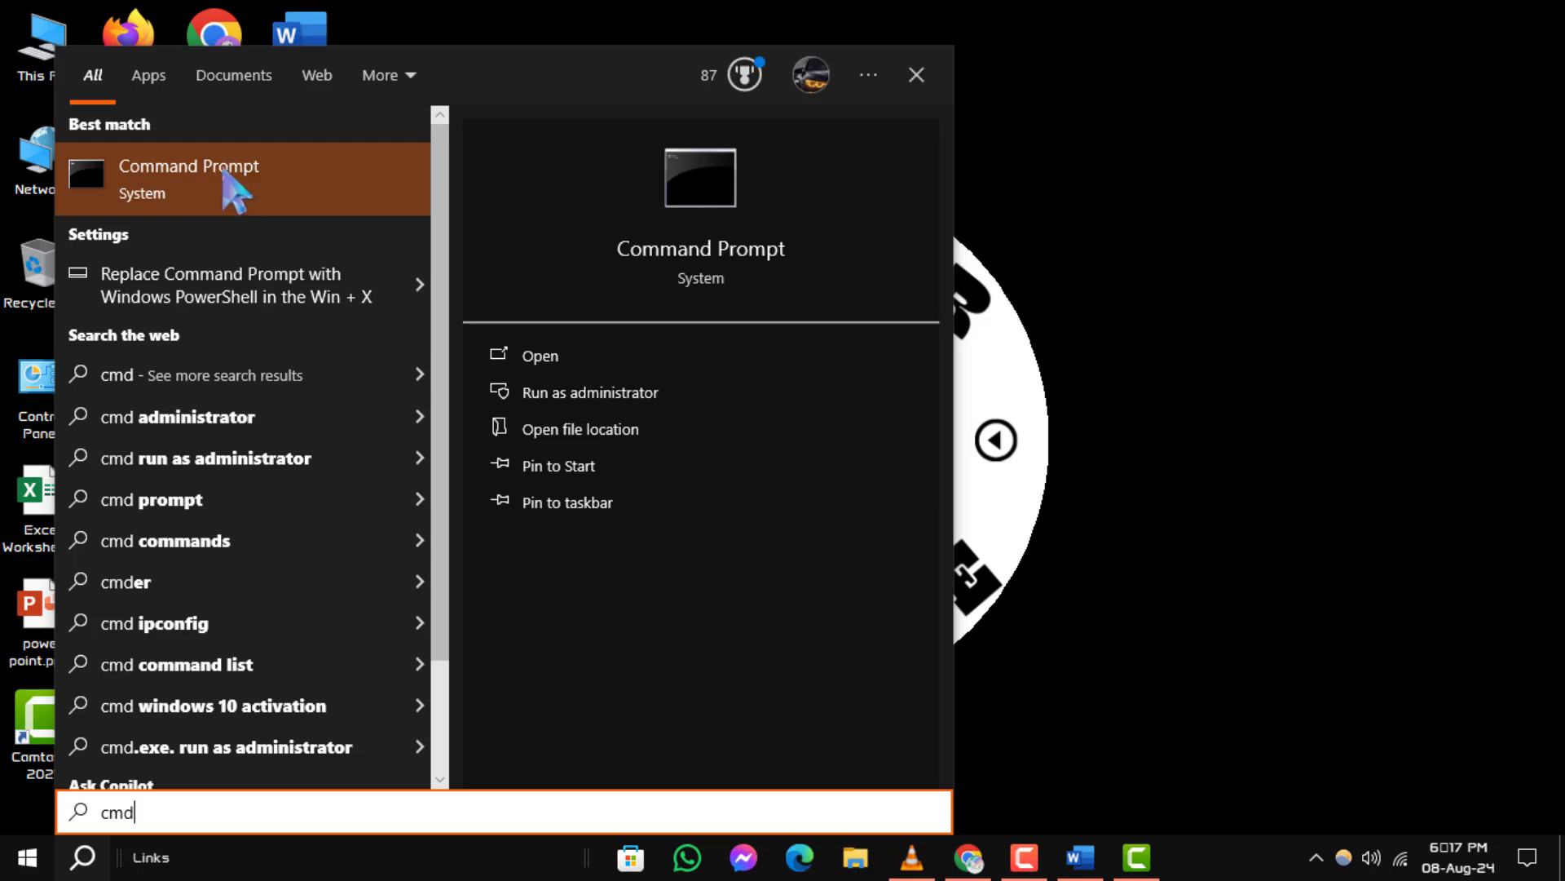
mouse_move(217, 197)
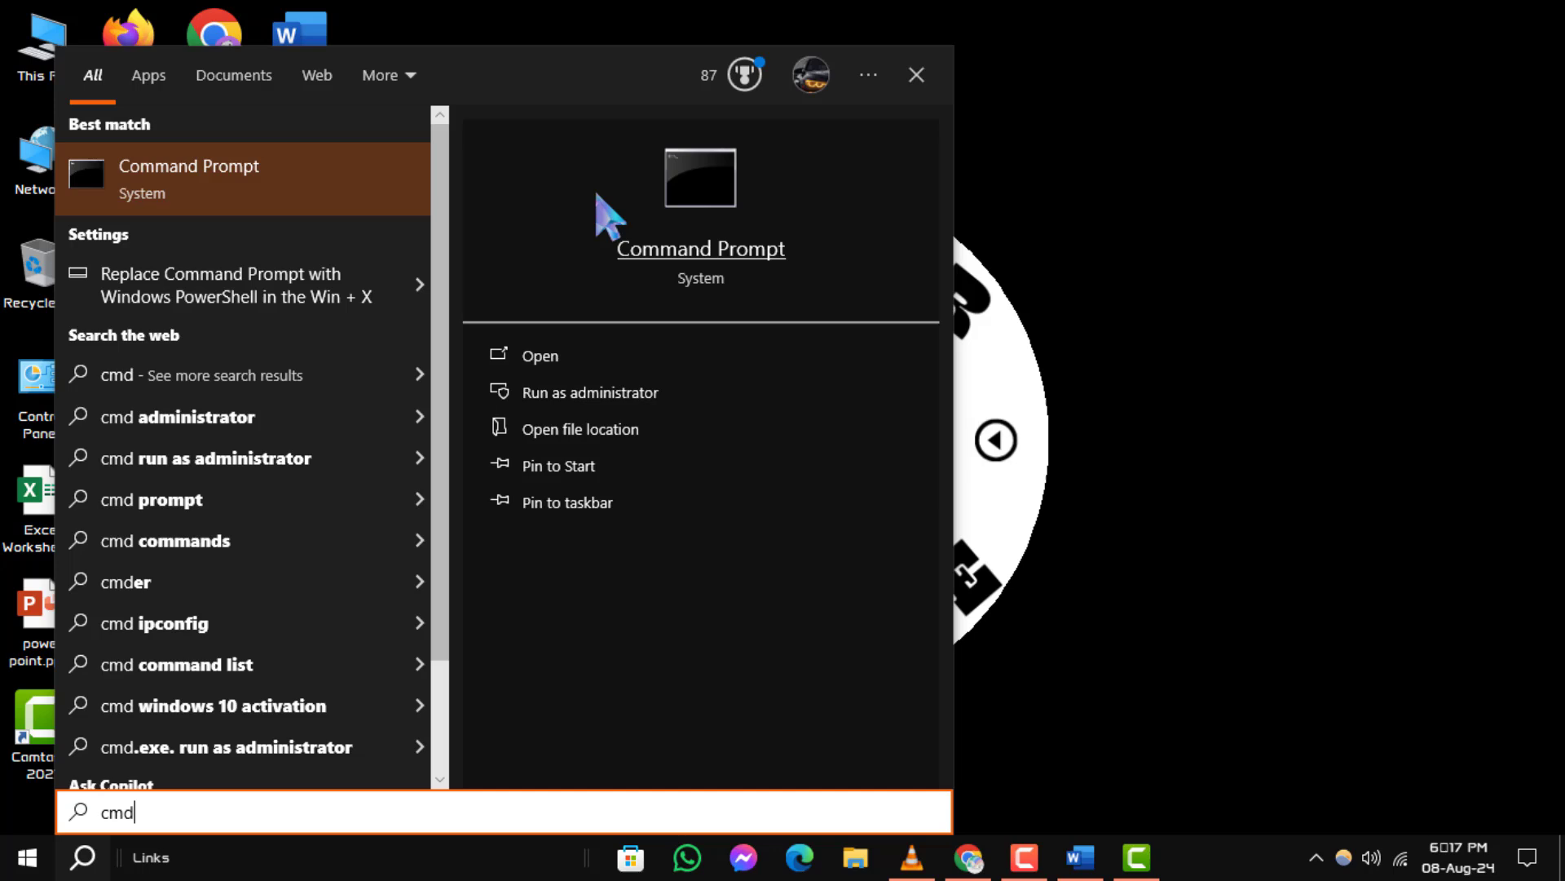
mouse_move(324, 194)
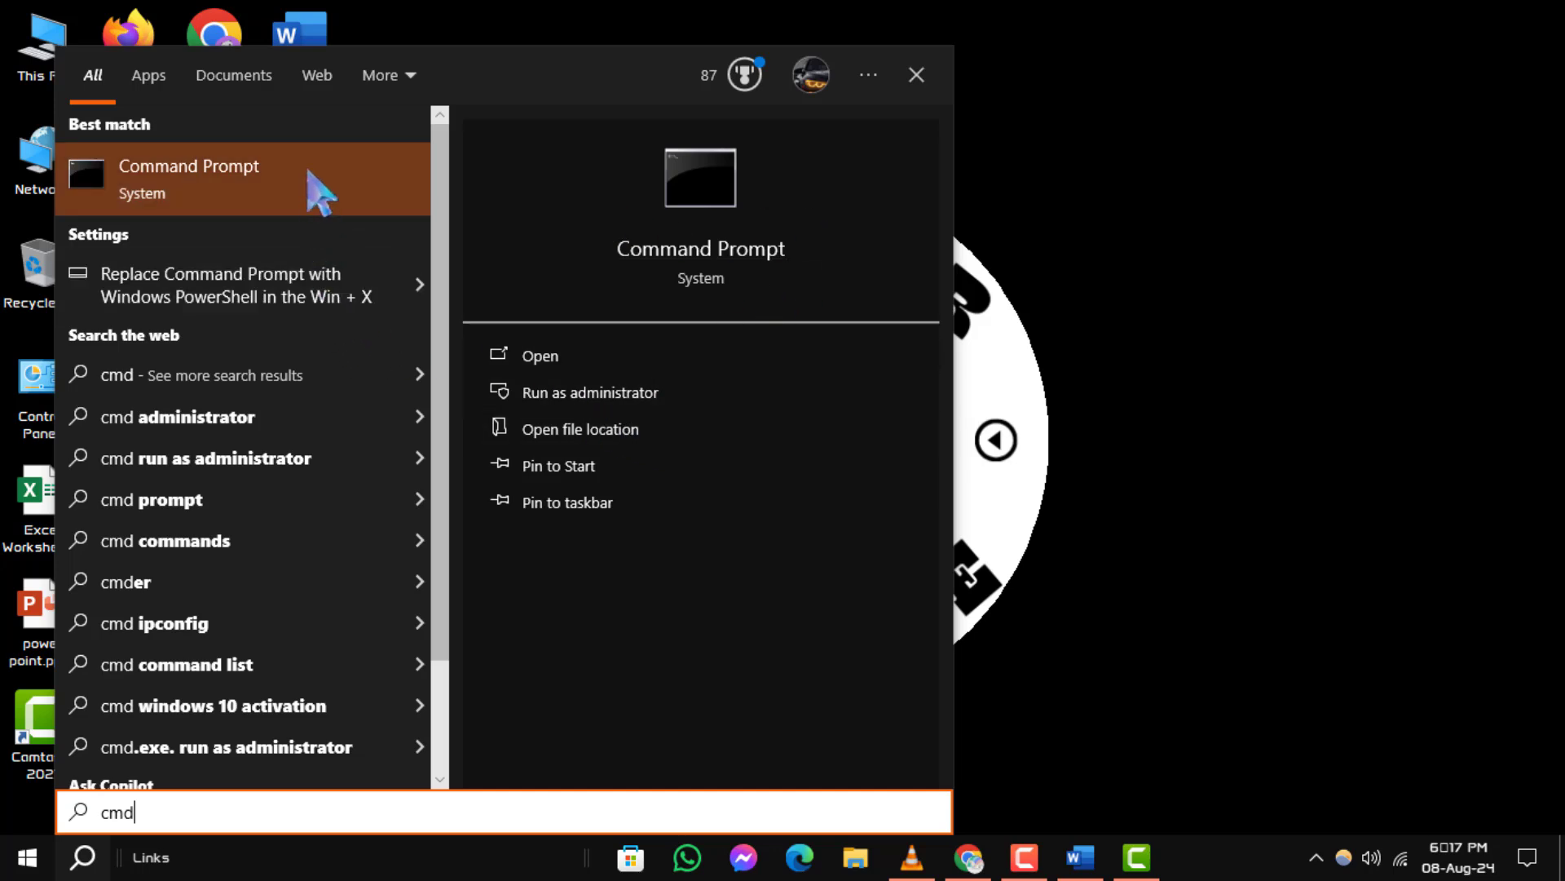
right_click(190, 179)
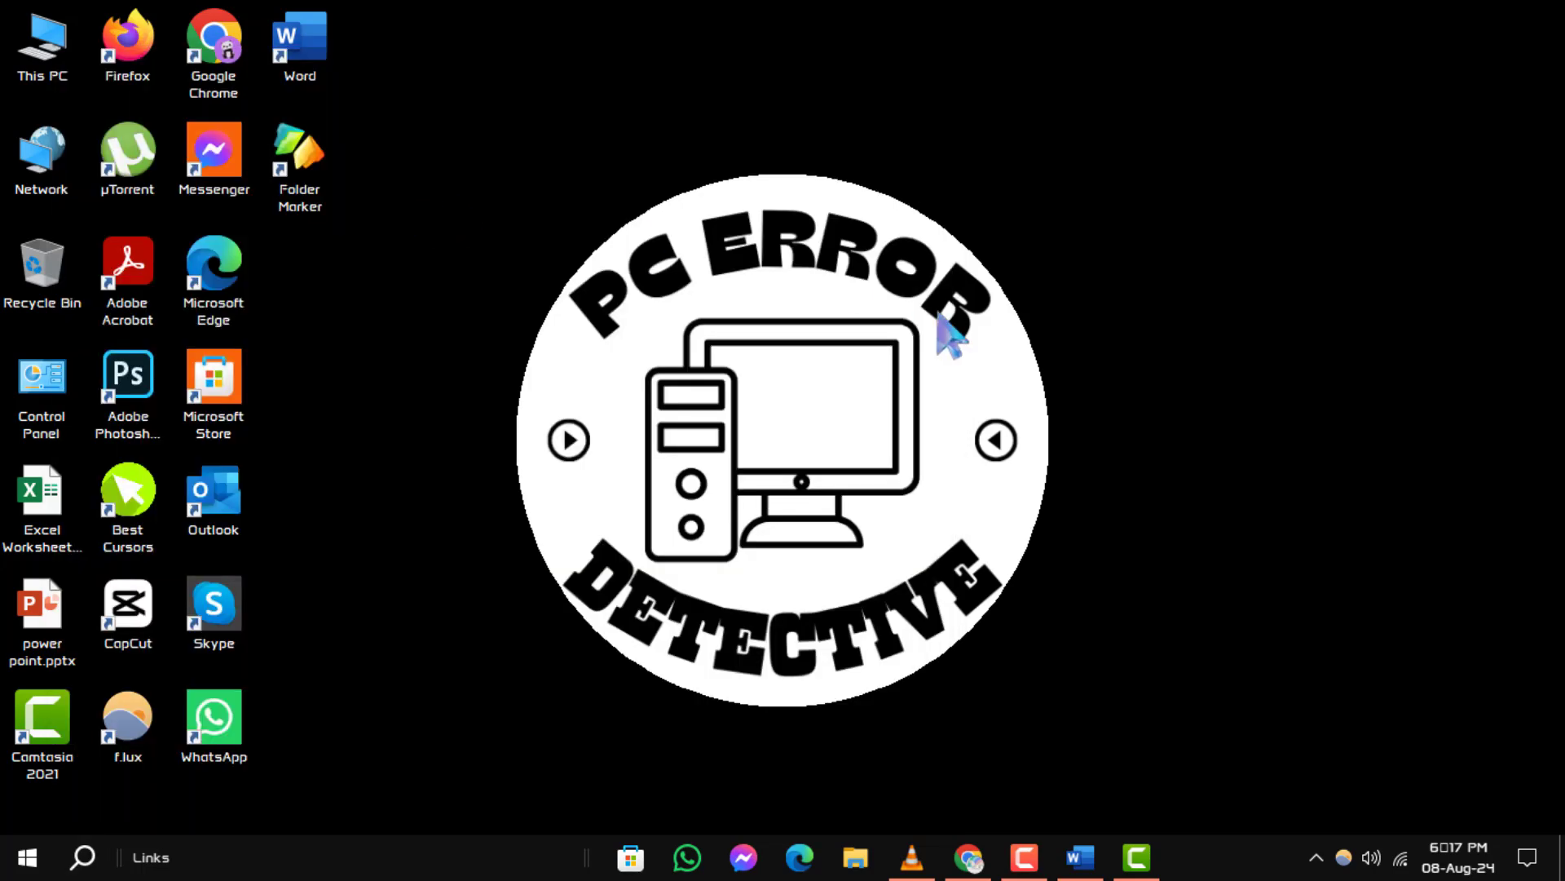
Step: Approve elevation, run 'fsutil dirty query C:' showing C: not dirty, then switch to Word
click(1191, 857)
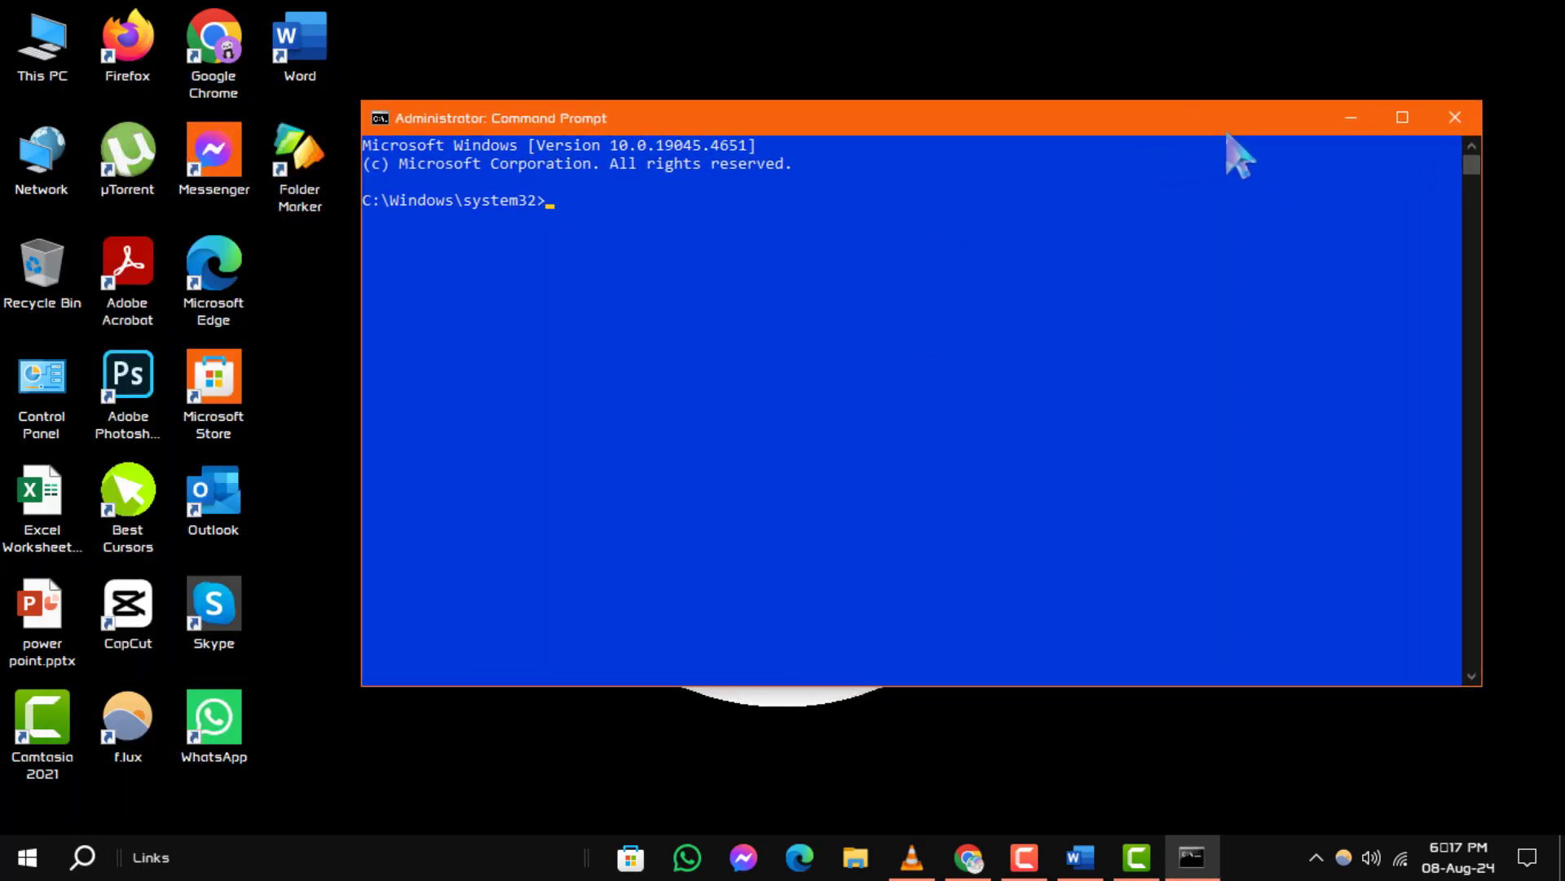
mouse_move(708, 282)
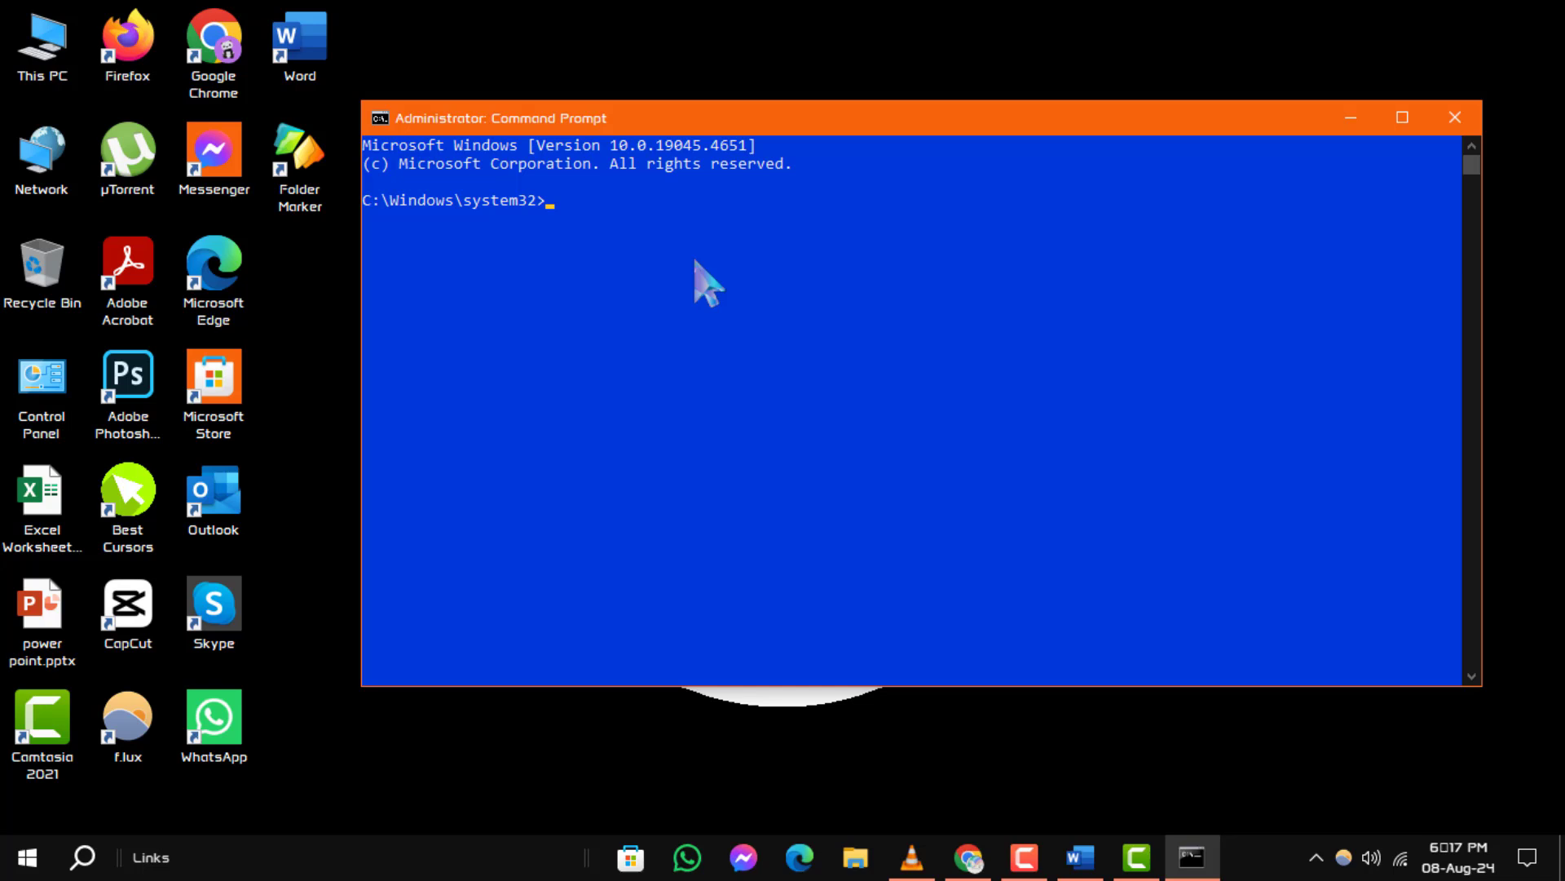
mouse_move(616, 259)
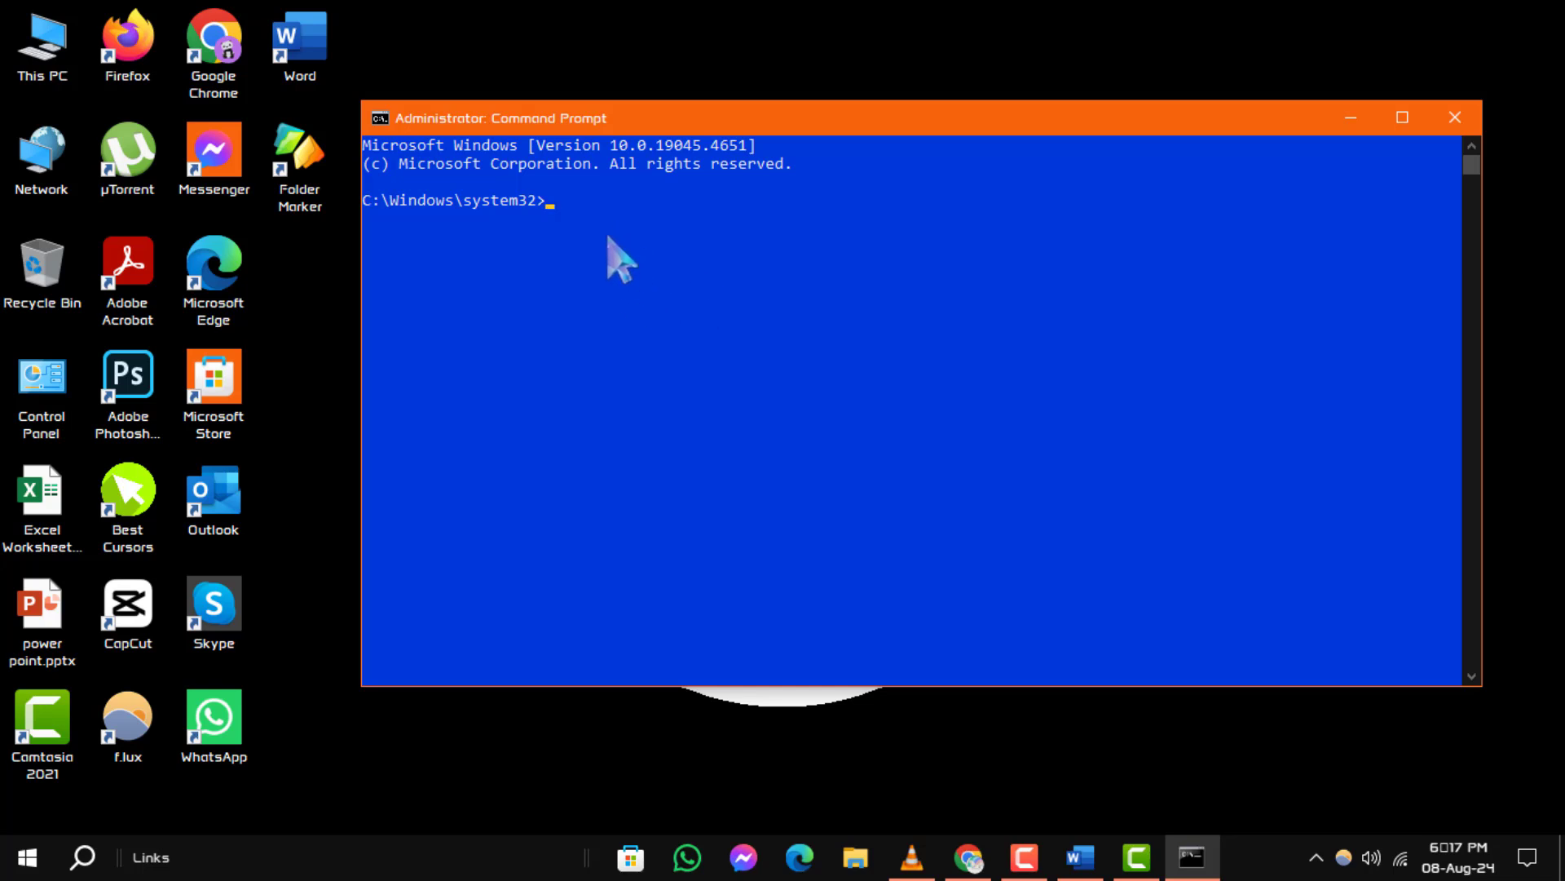
text(fsutil dirty query C:)
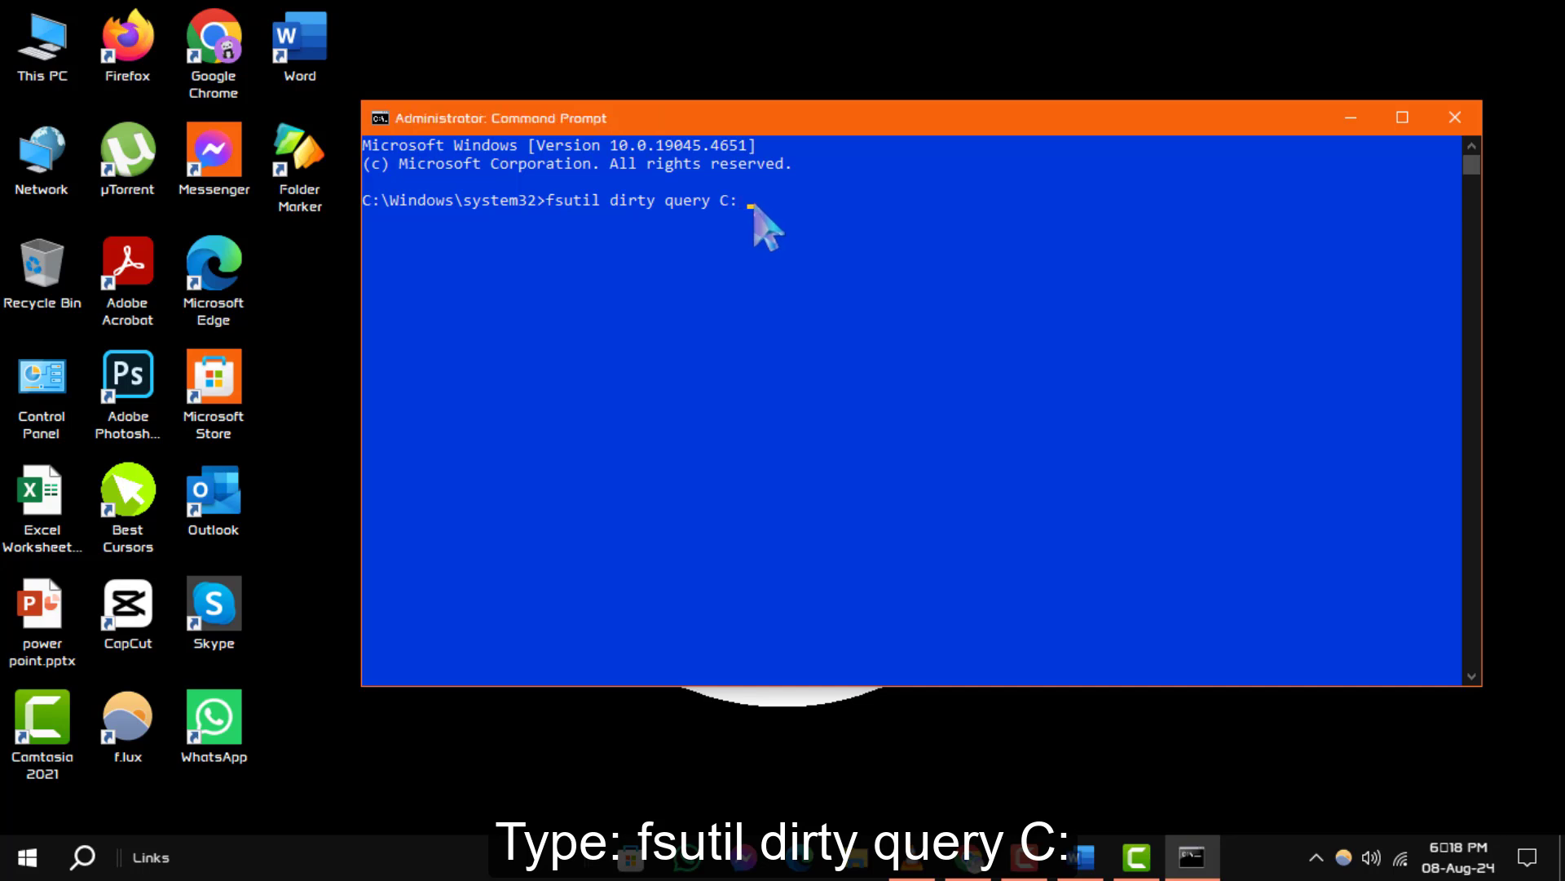
key(Enter)
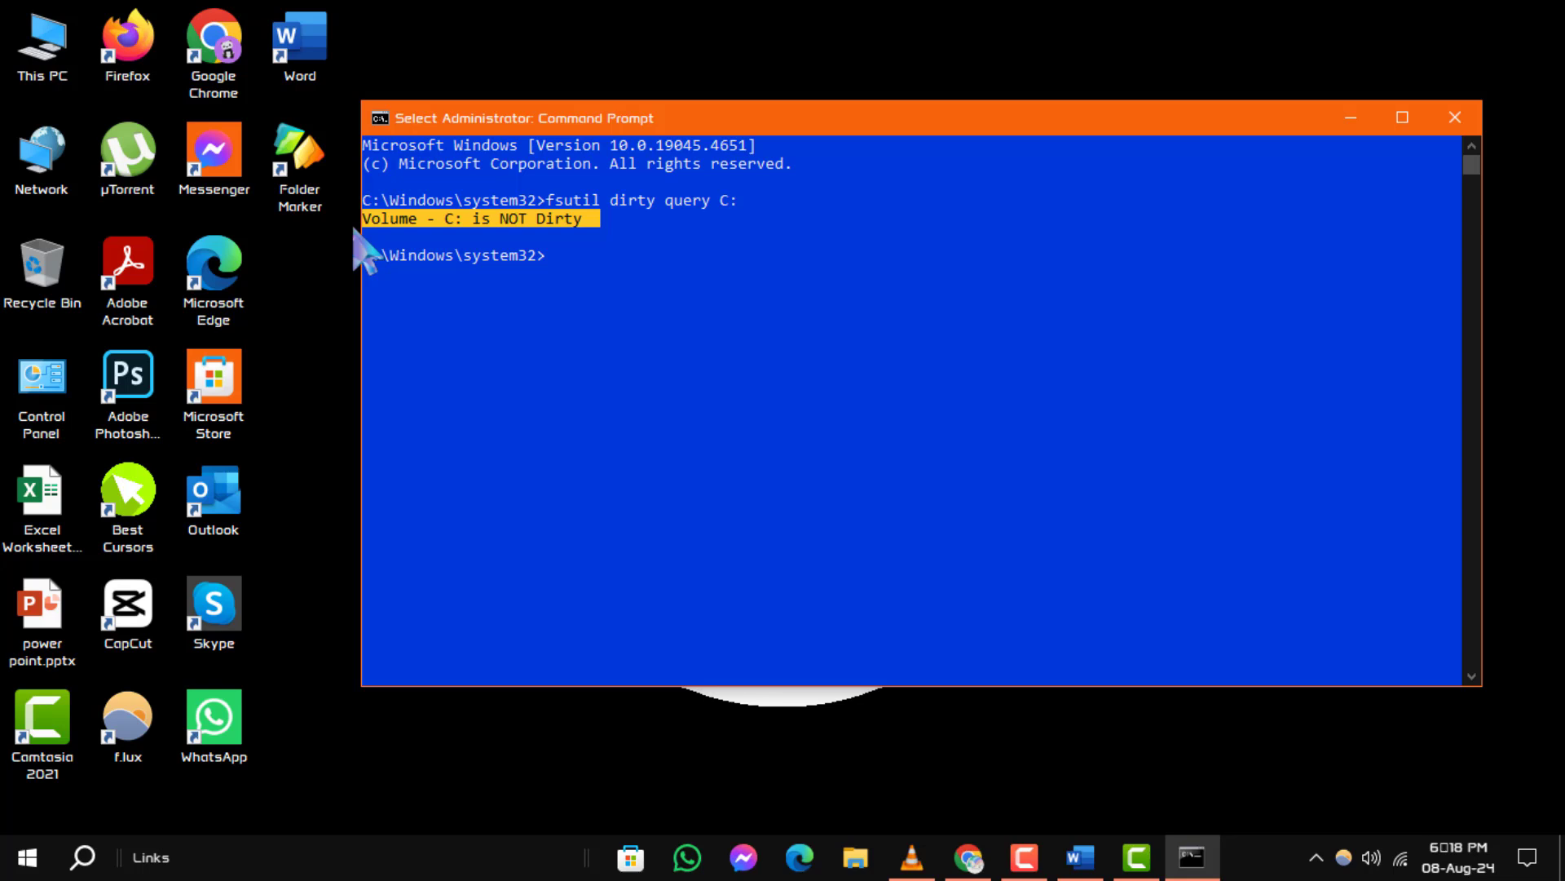
mouse_move(574, 289)
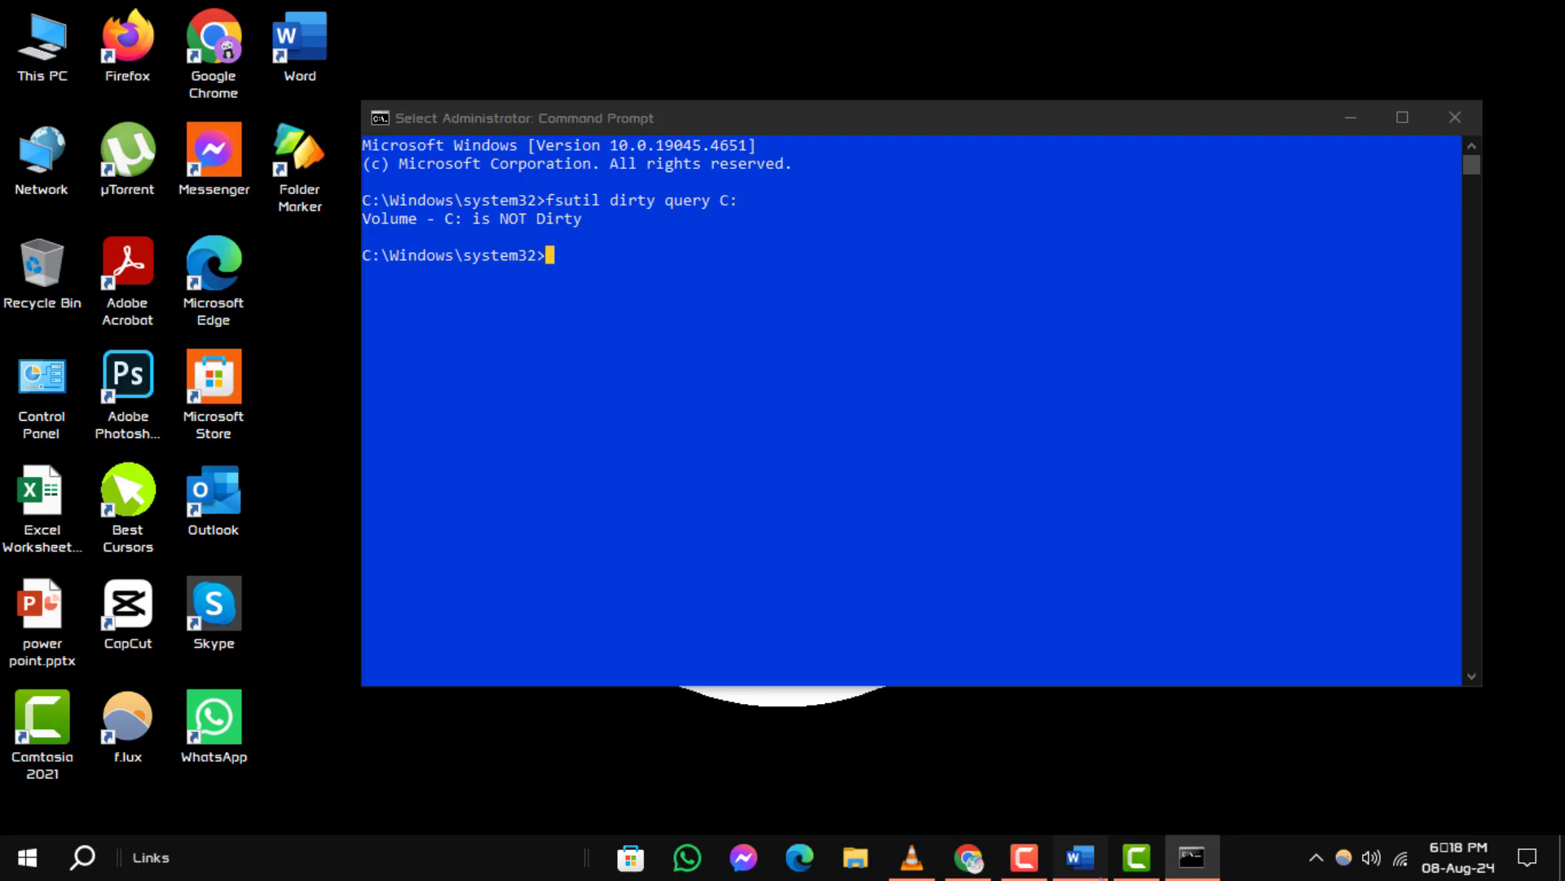
click(1078, 857)
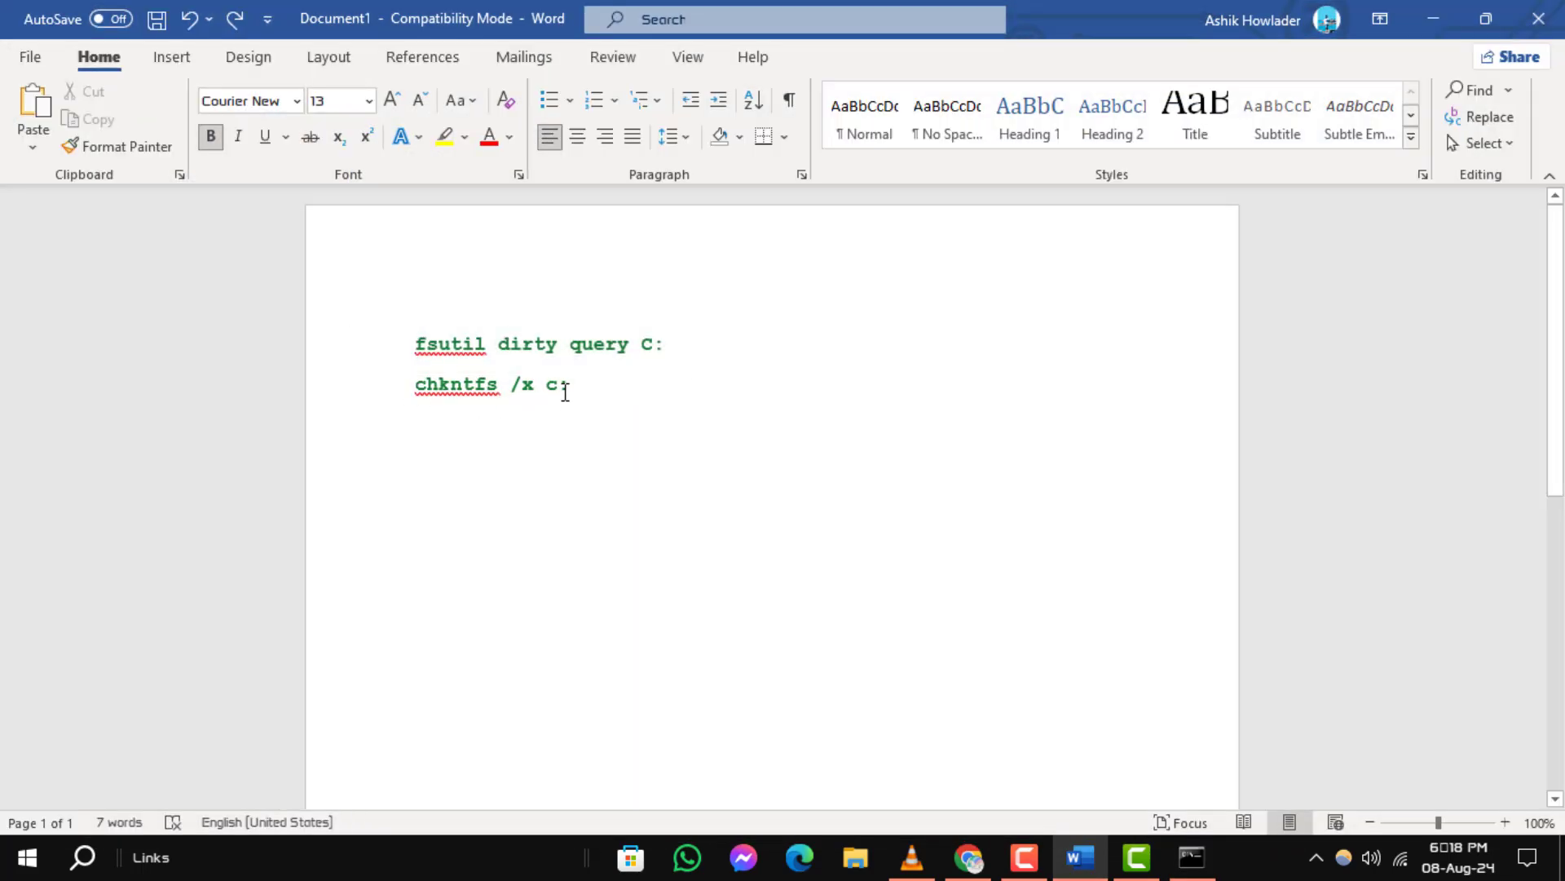